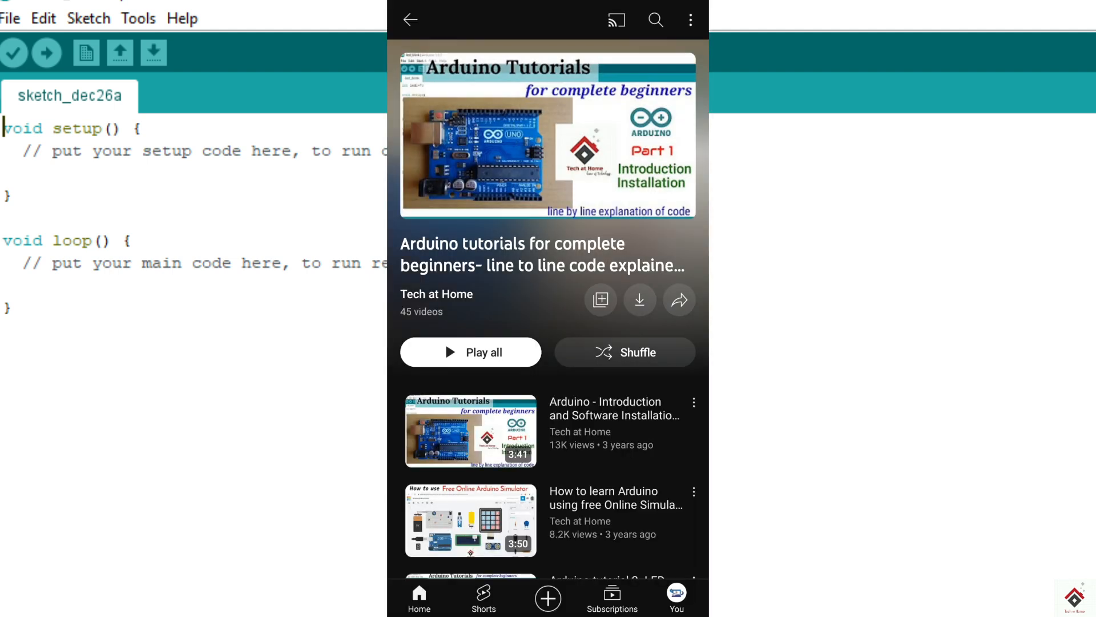
scroll(down, 3)
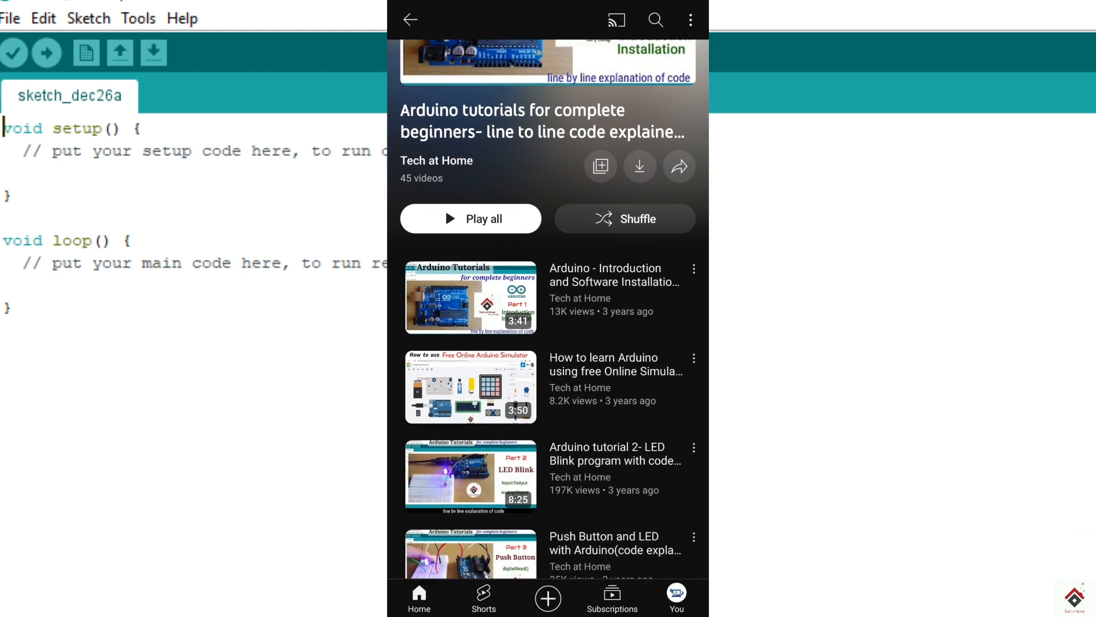
scroll(down, 3)
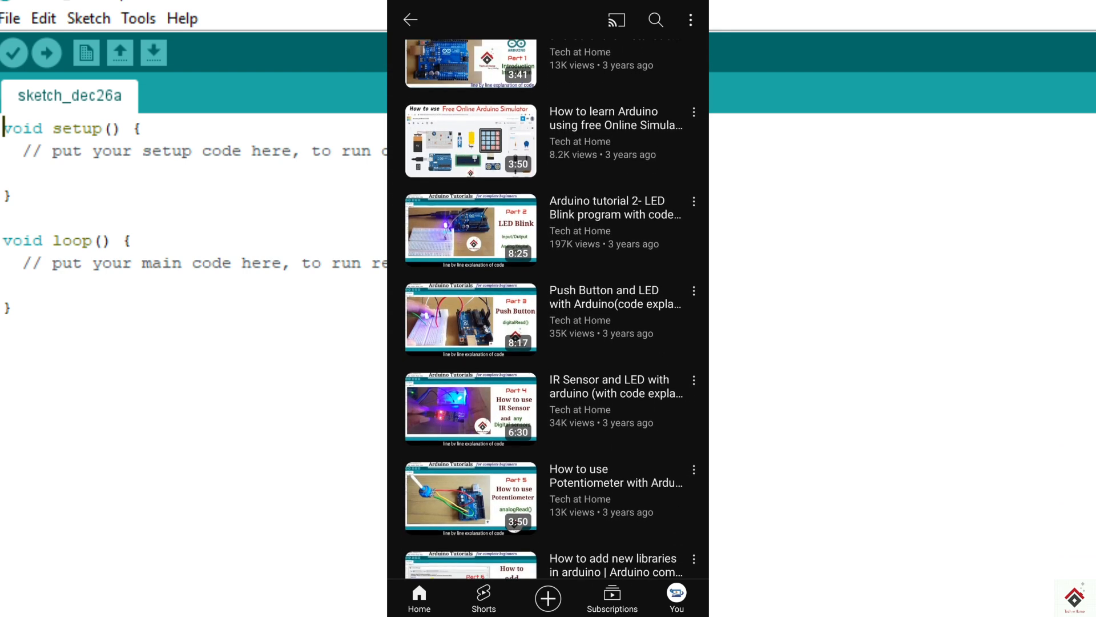
scroll(down, 3)
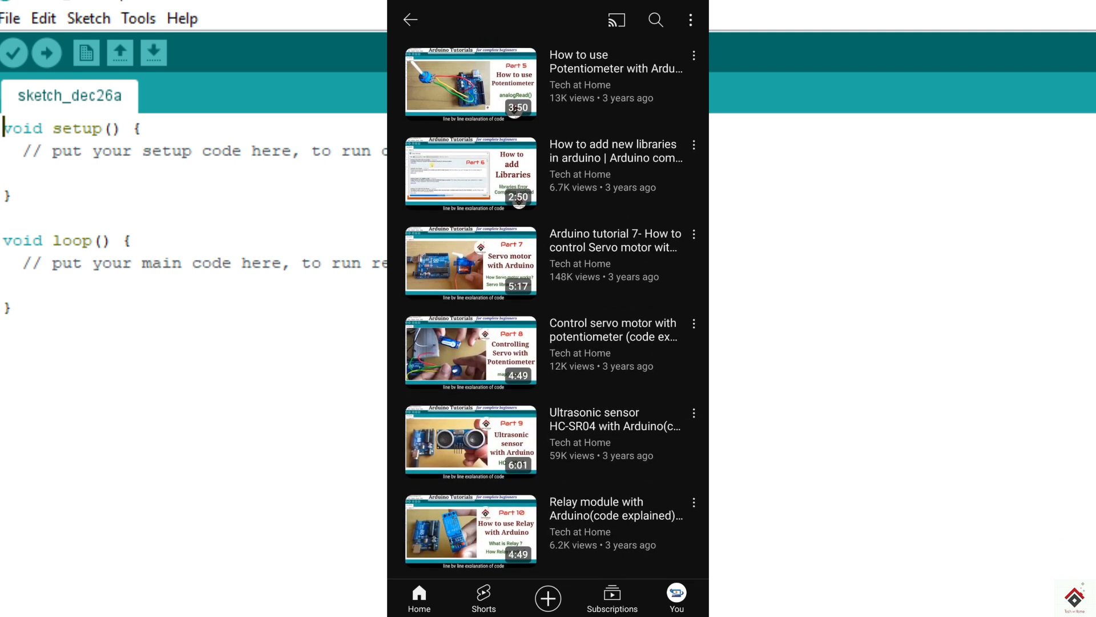
scroll(down, 3)
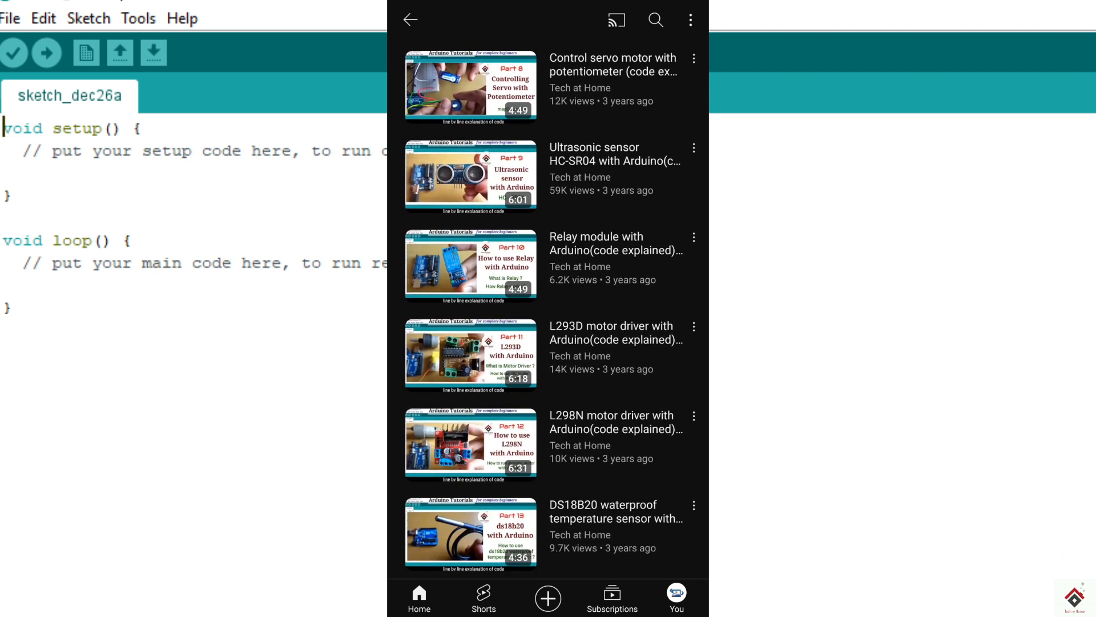
scroll(down, 3)
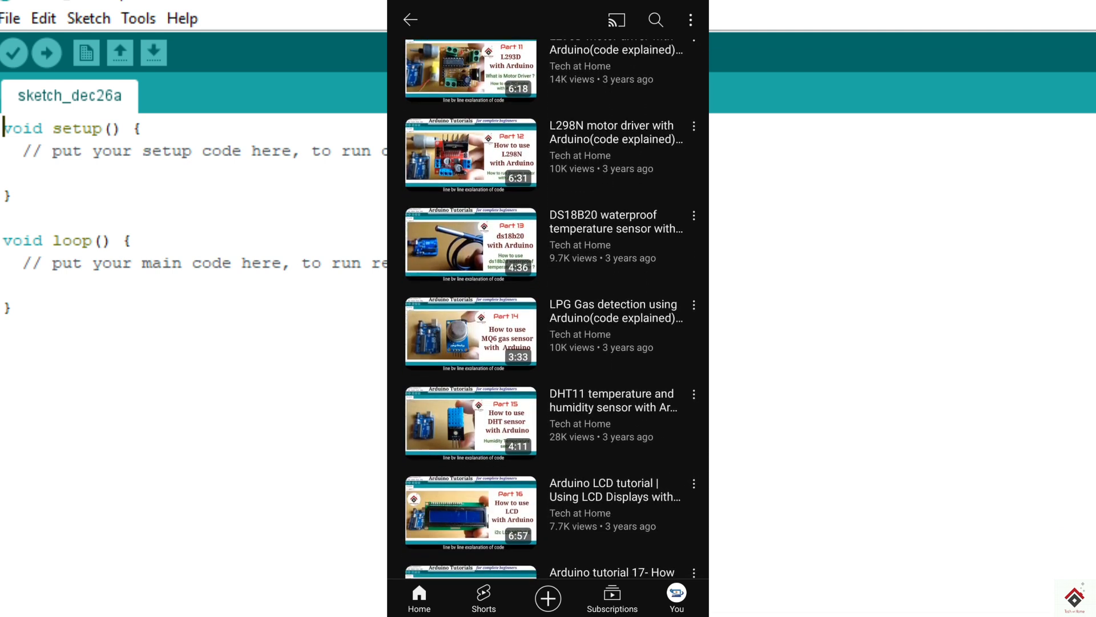
scroll(down, 3)
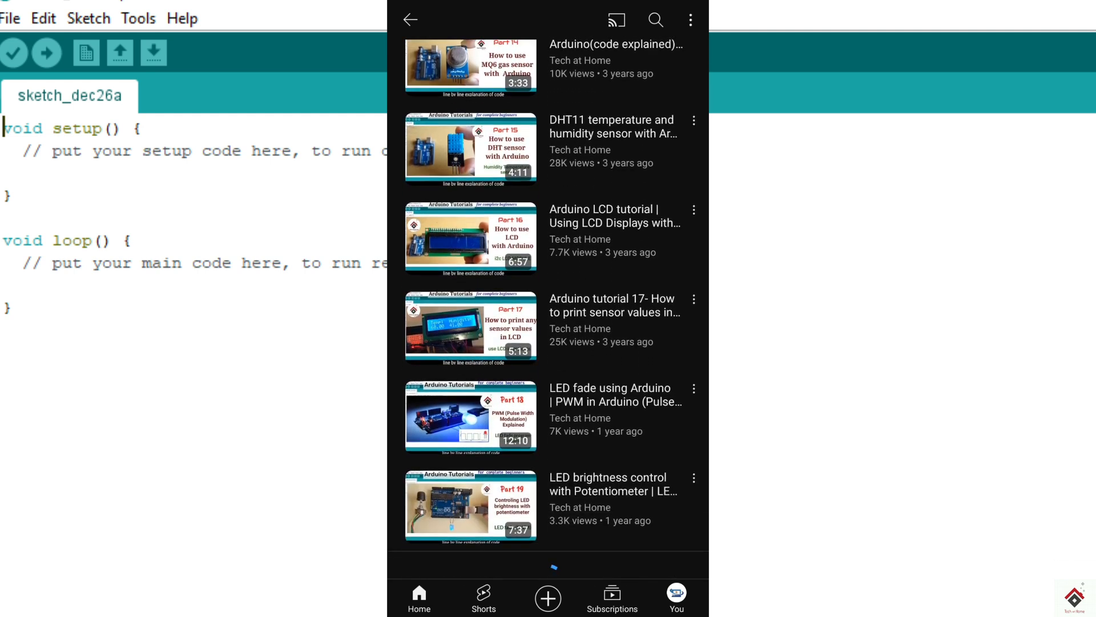
scroll(down, 3)
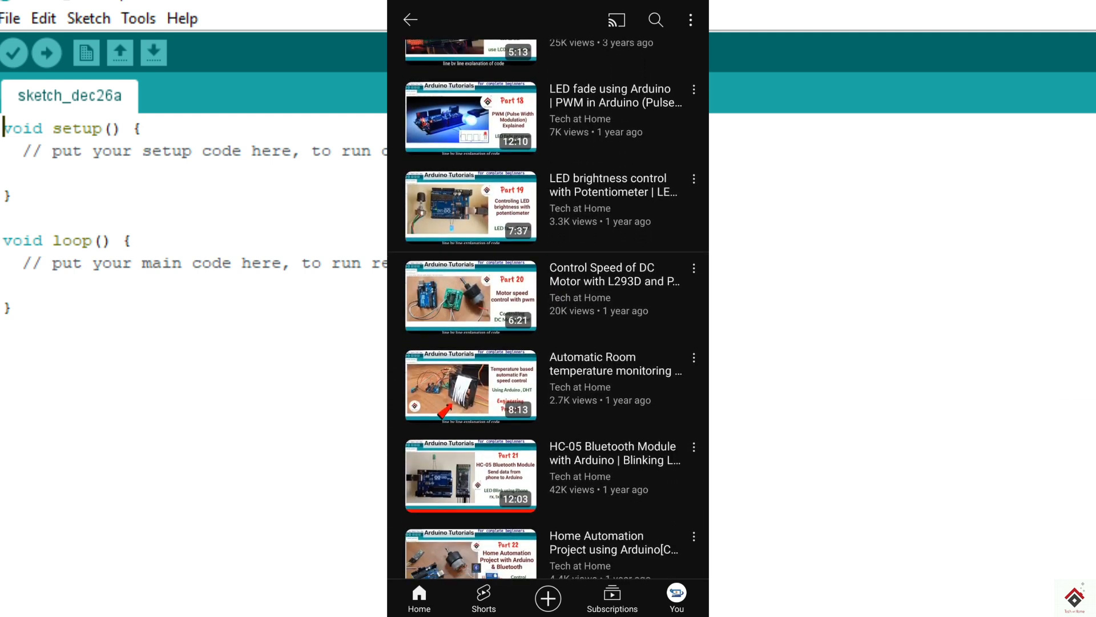
scroll(down, 3)
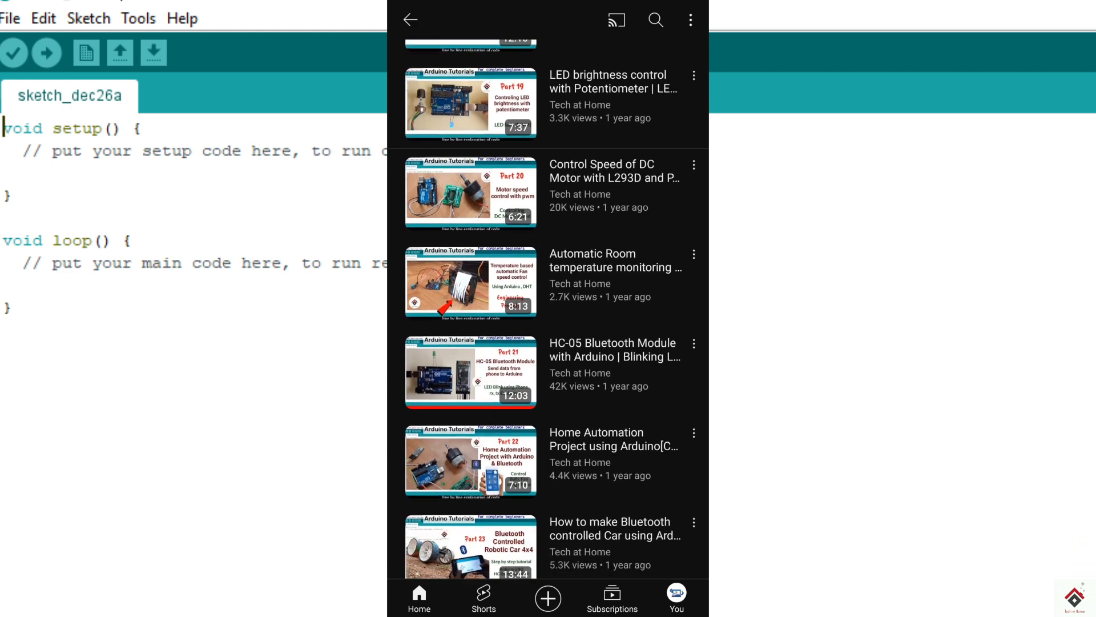
scroll(down, 3)
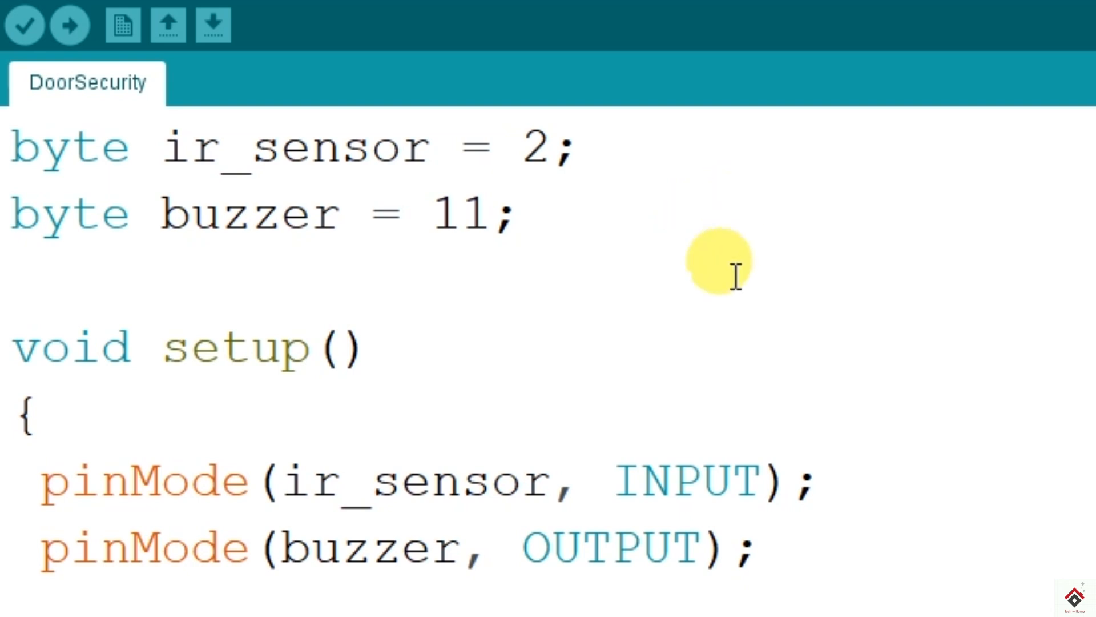
double_click(282, 149)
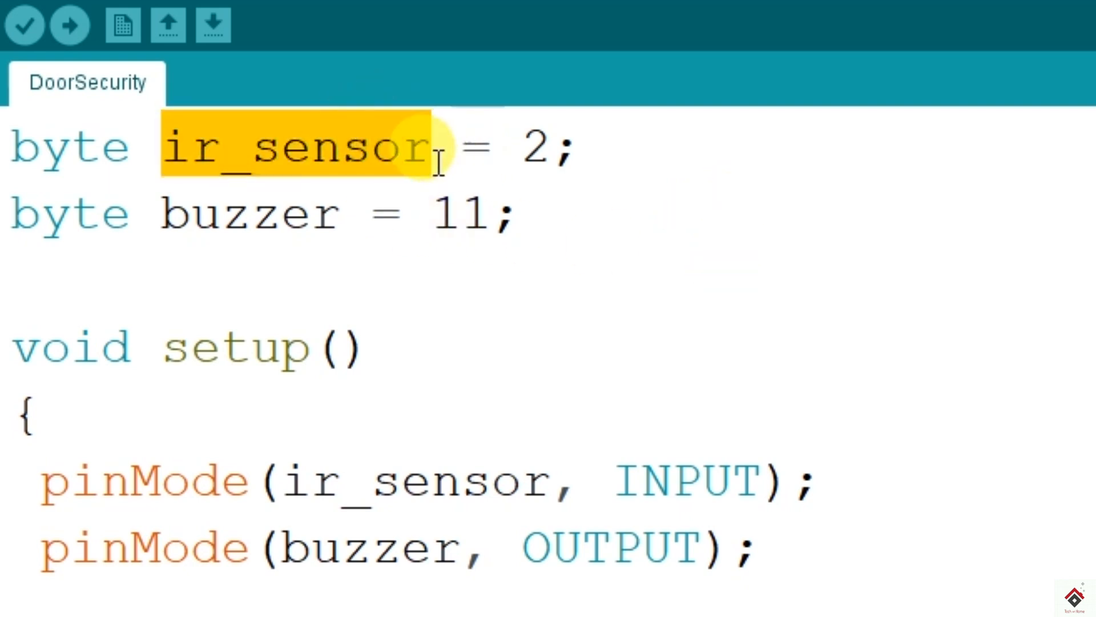
click(232, 213)
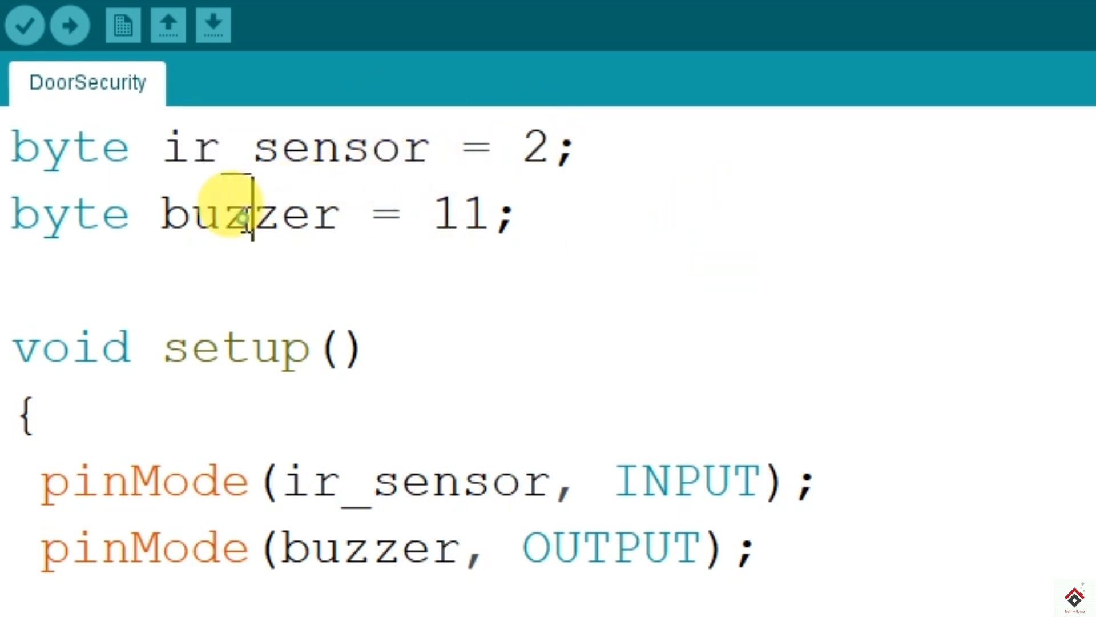
double_click(457, 213)
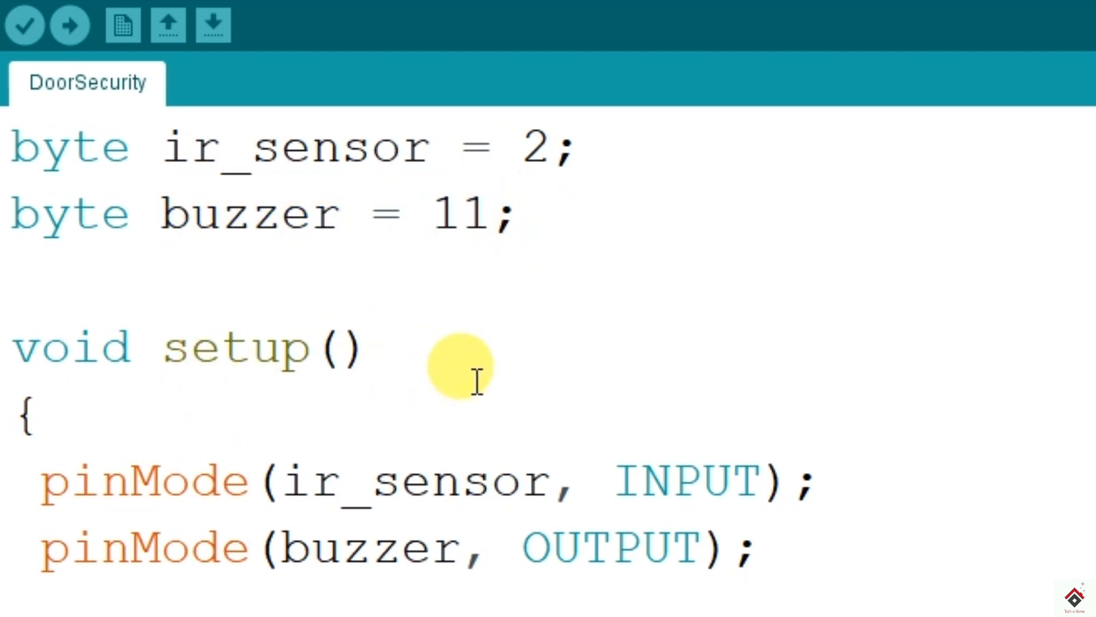
scroll(down, 3)
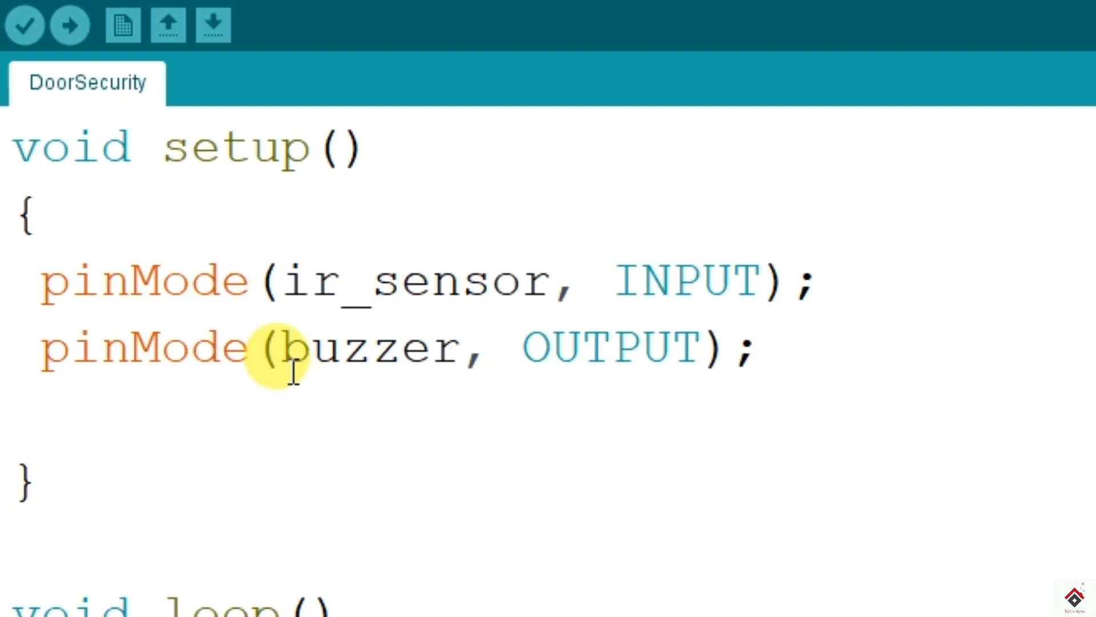
click(641, 279)
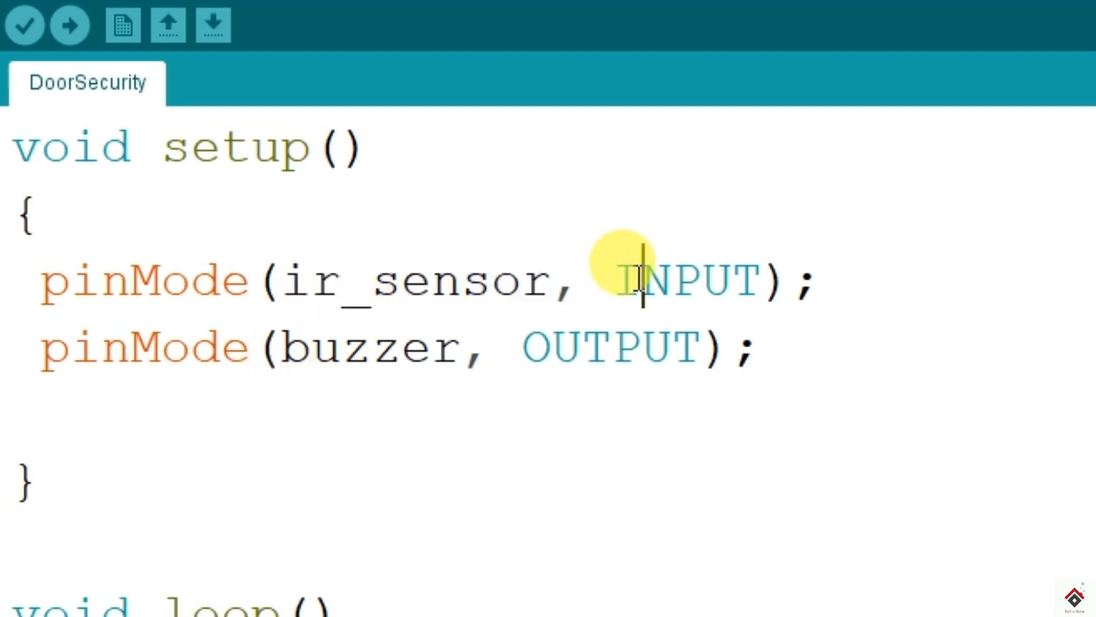
double_click(614, 345)
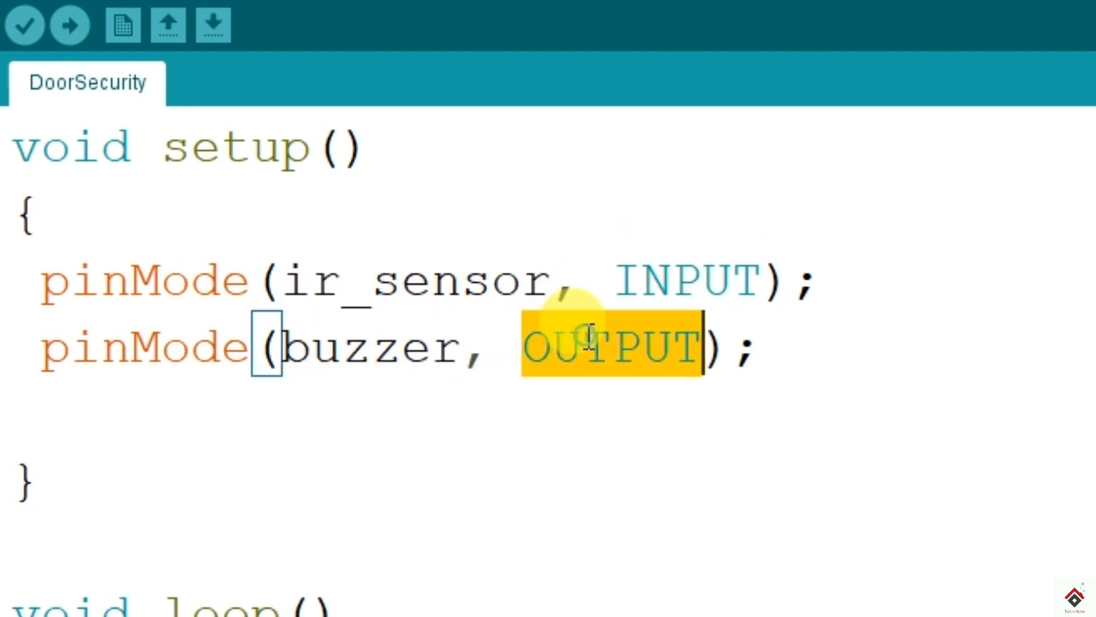
scroll(down, 3)
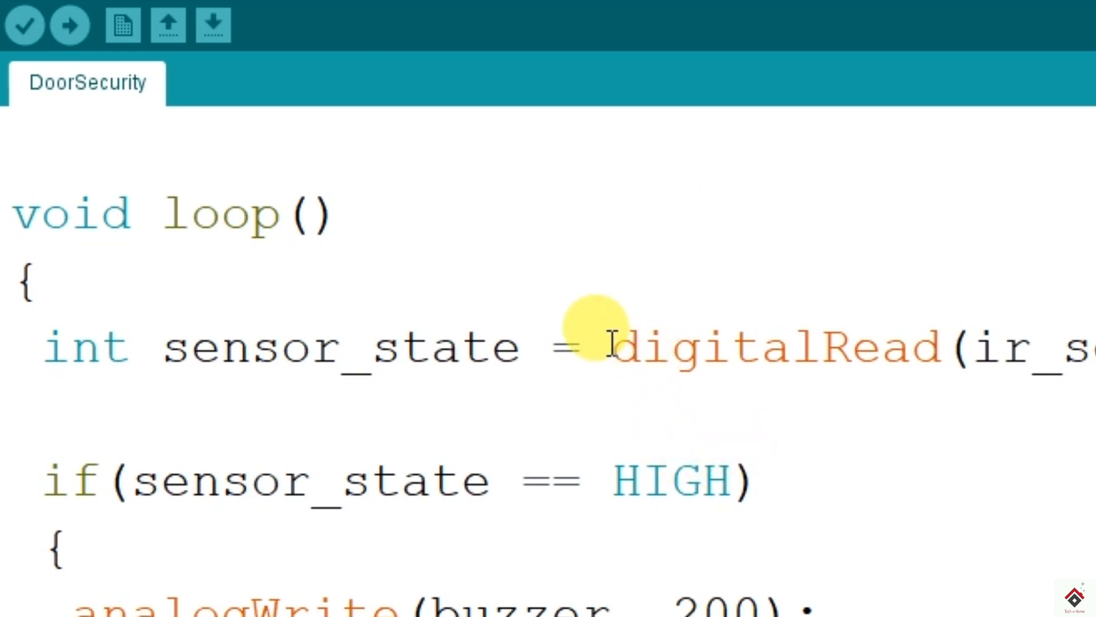
double_click(774, 352)
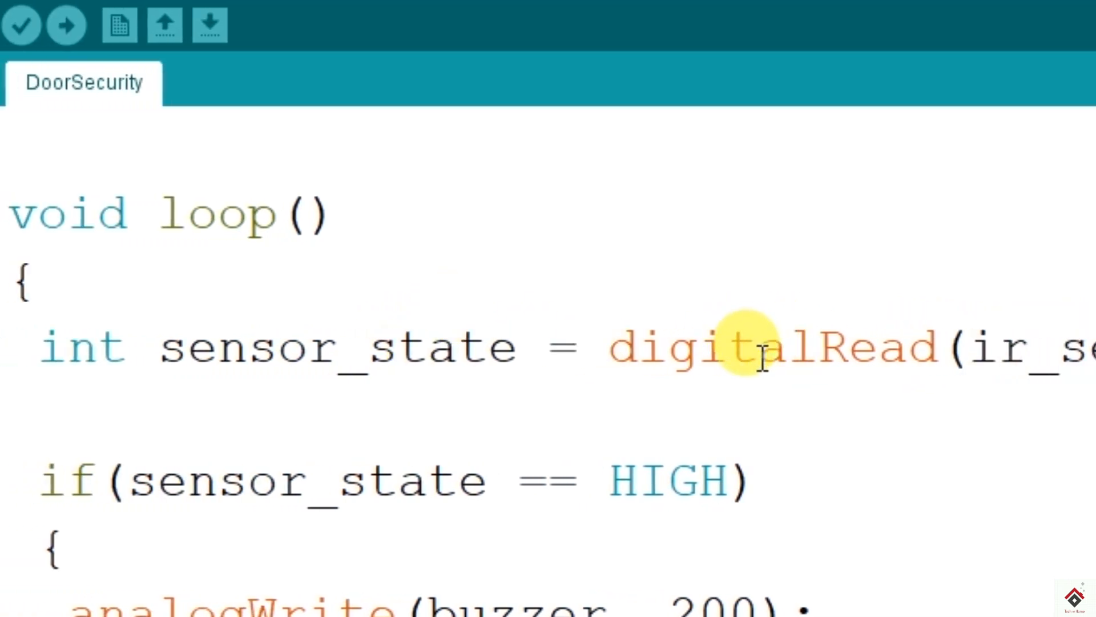
mouse_move(739, 357)
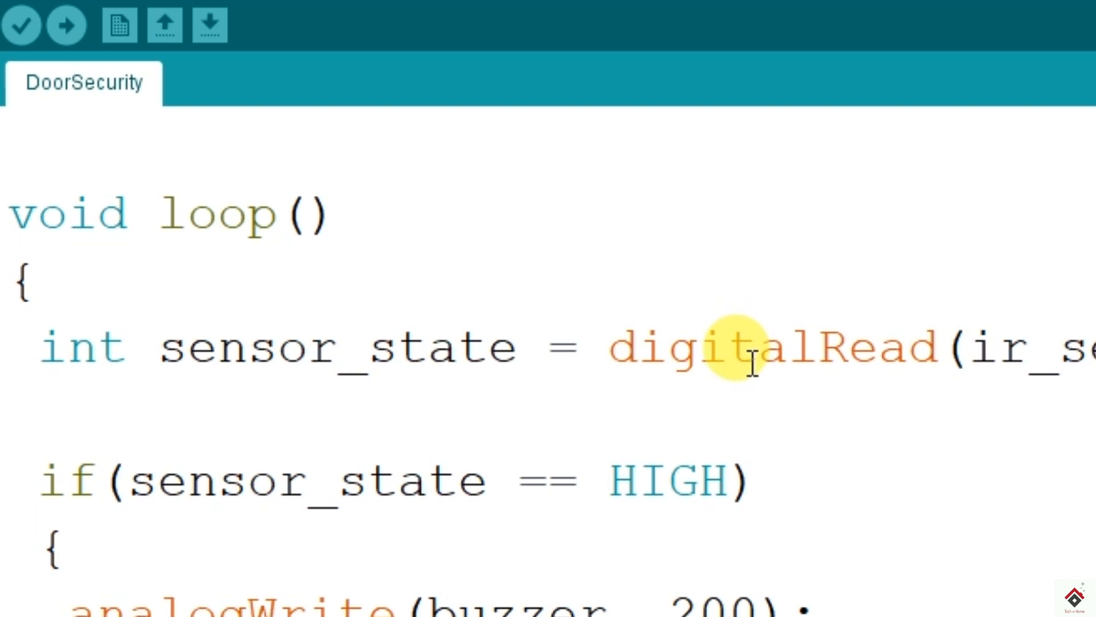
double_click(335, 357)
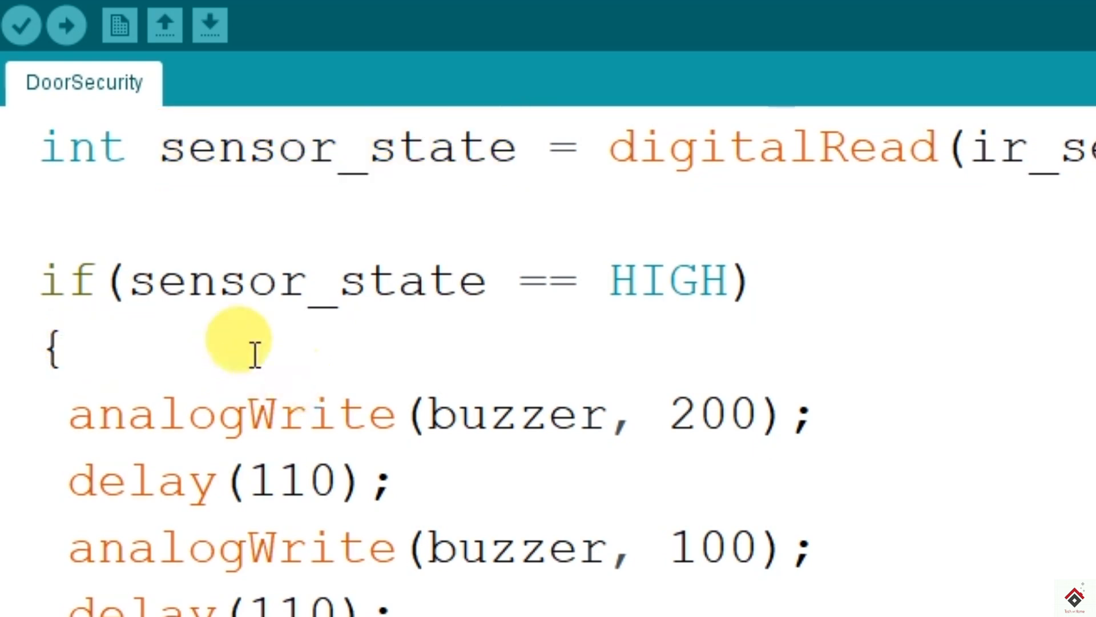
double_click(302, 279)
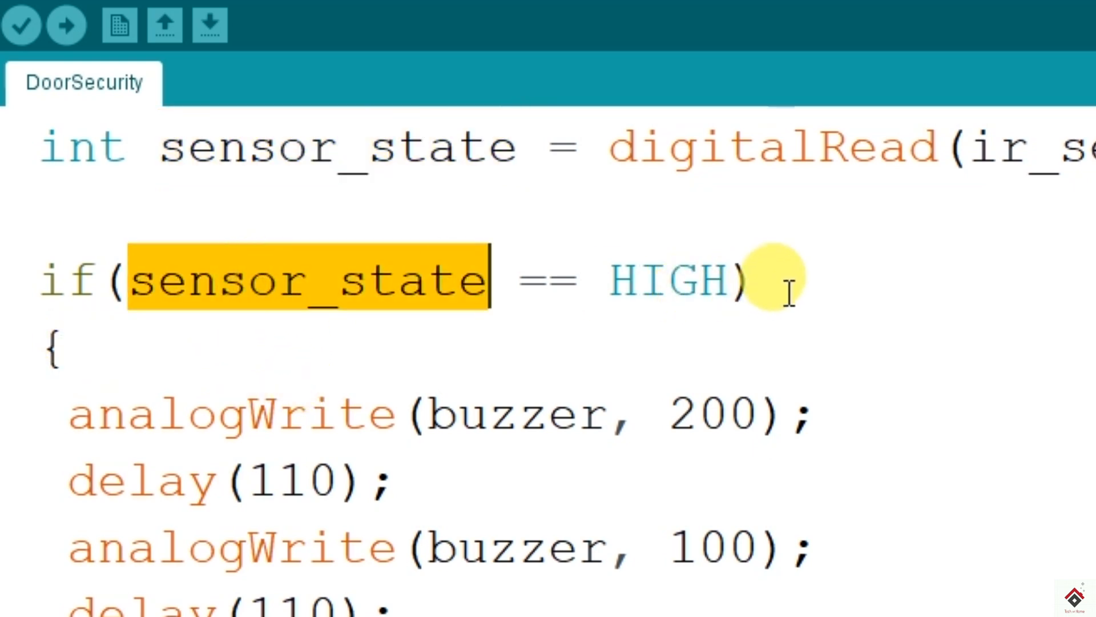
mouse_move(748, 300)
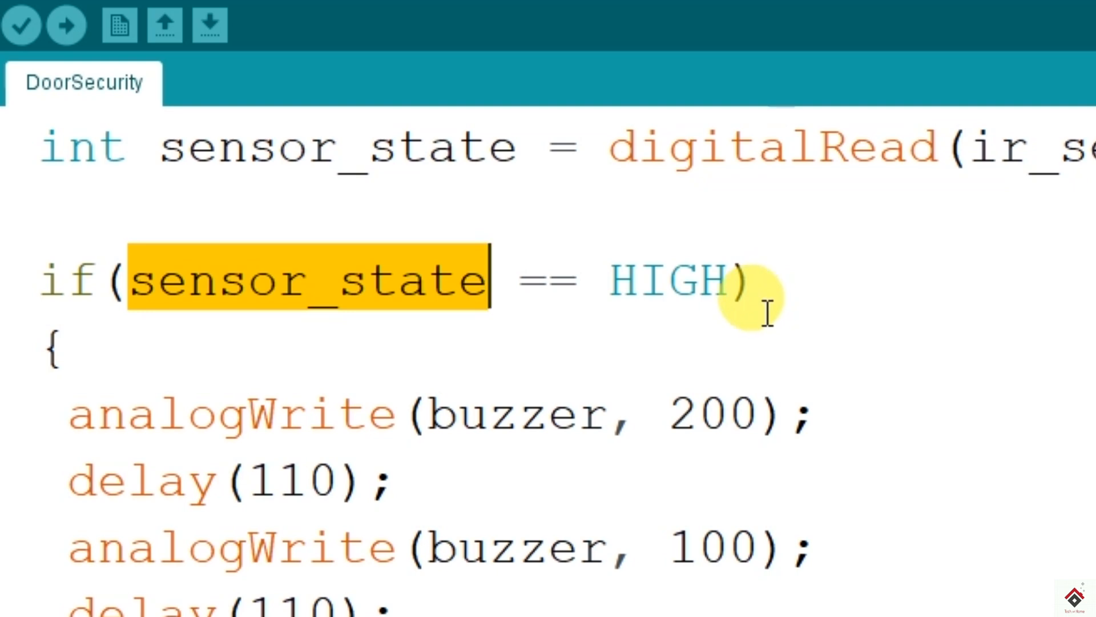
mouse_move(473, 595)
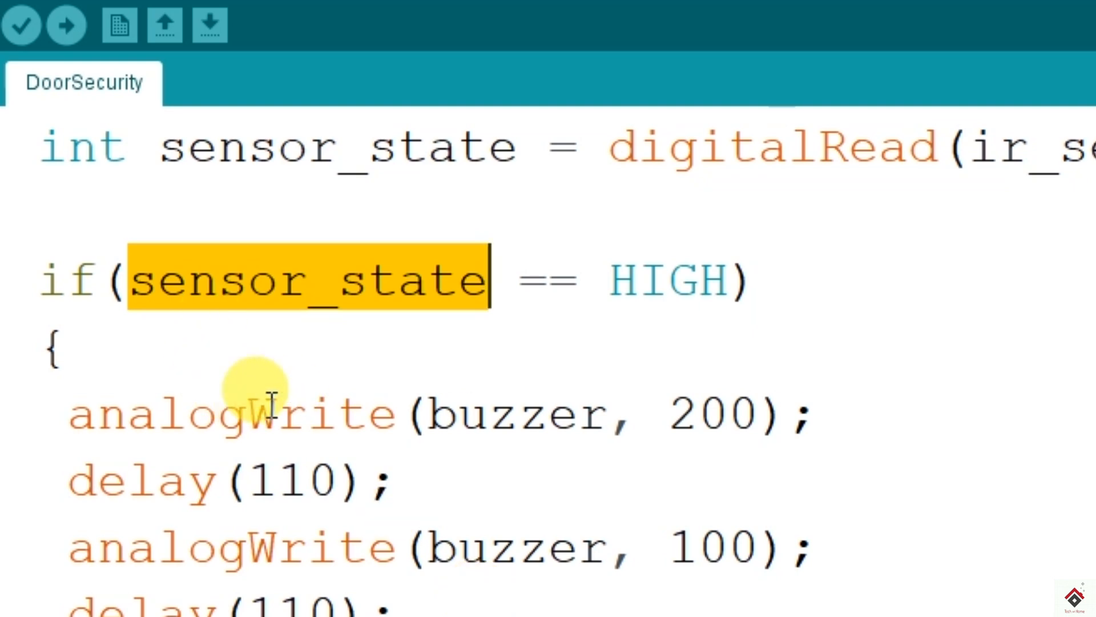
mouse_move(917, 413)
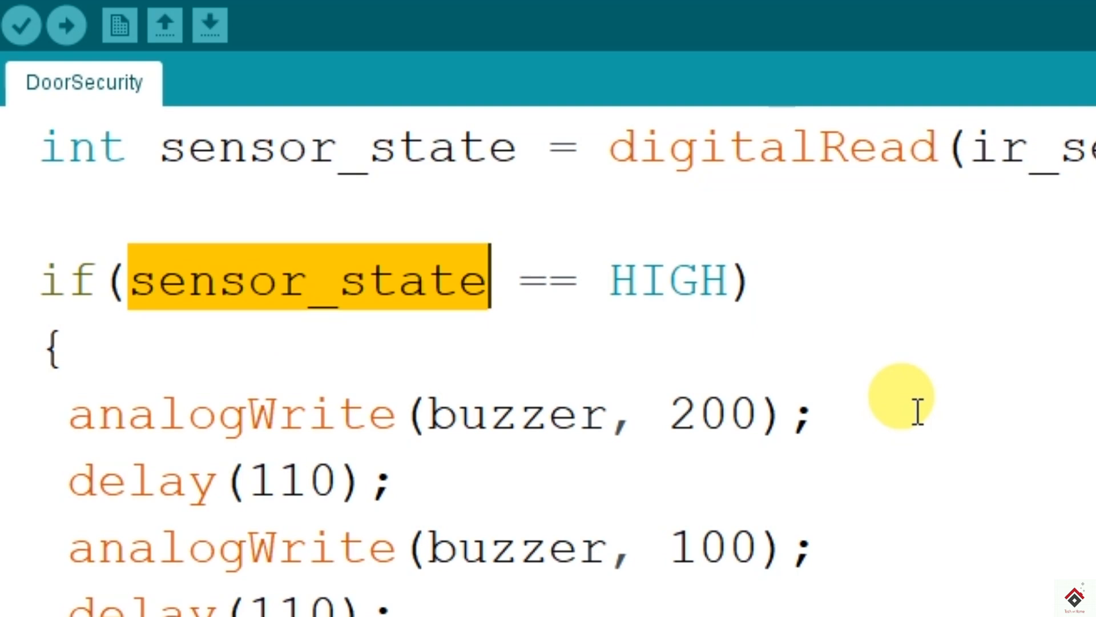
mouse_move(69, 413)
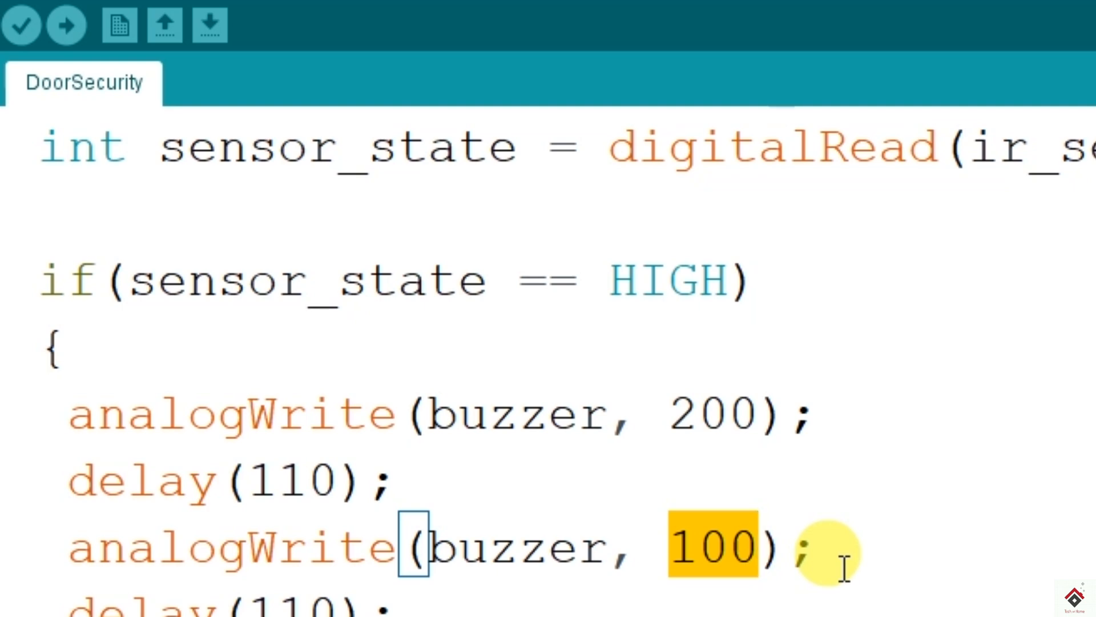
mouse_move(563, 563)
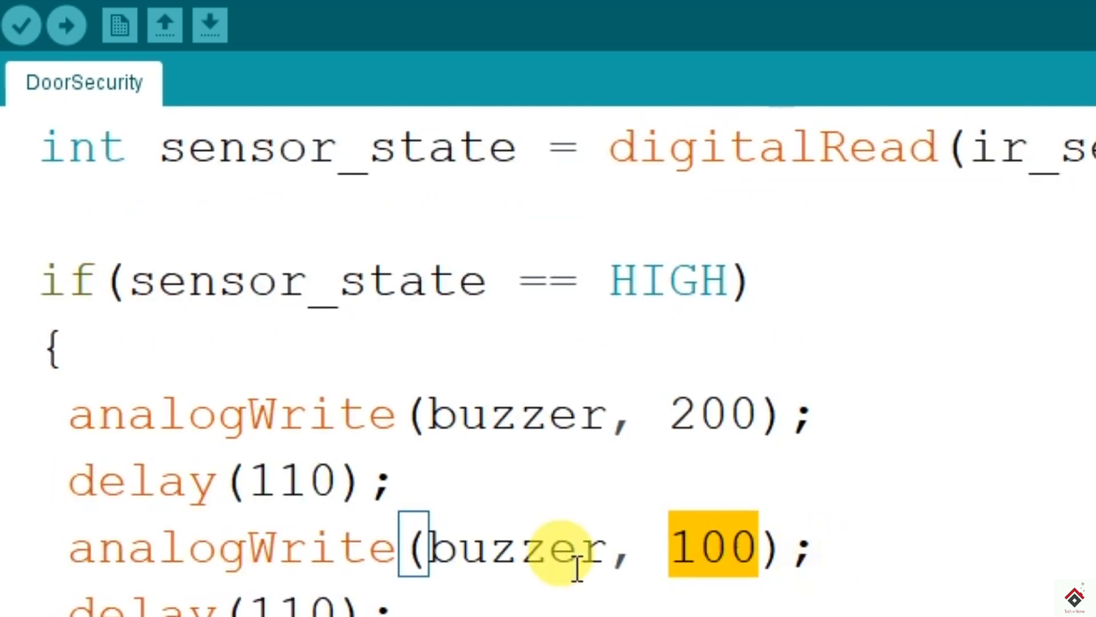
scroll(down, 3)
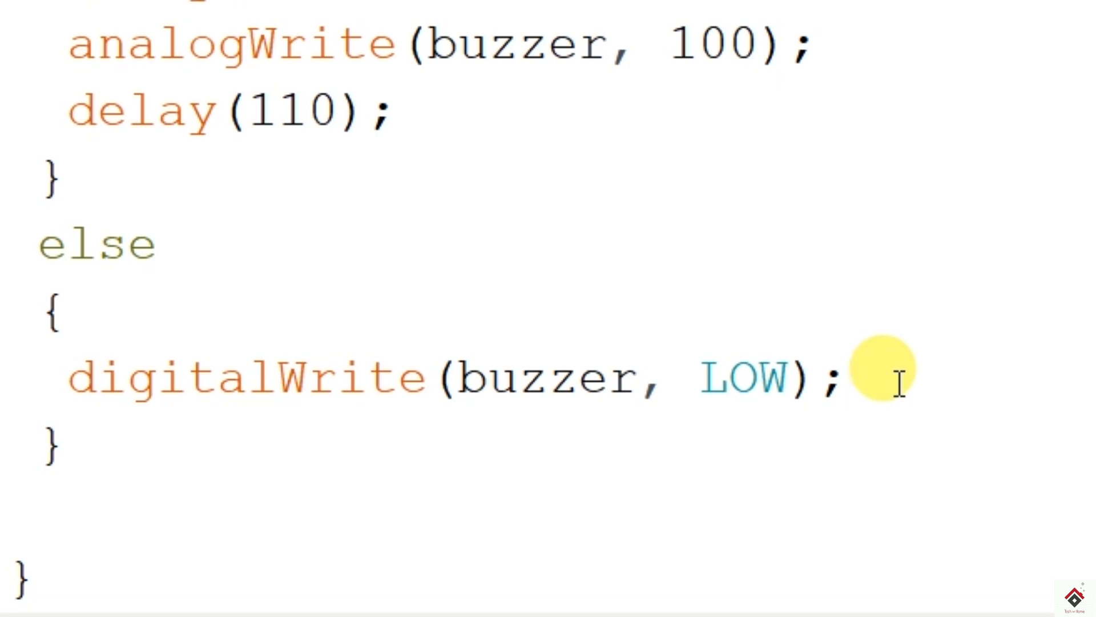
click(849, 378)
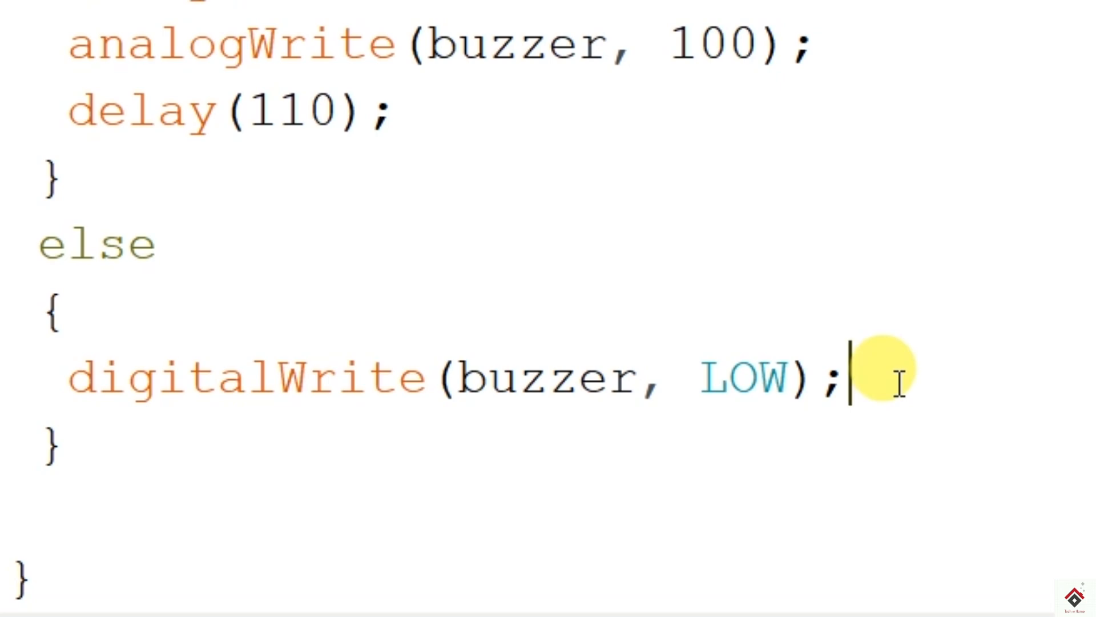